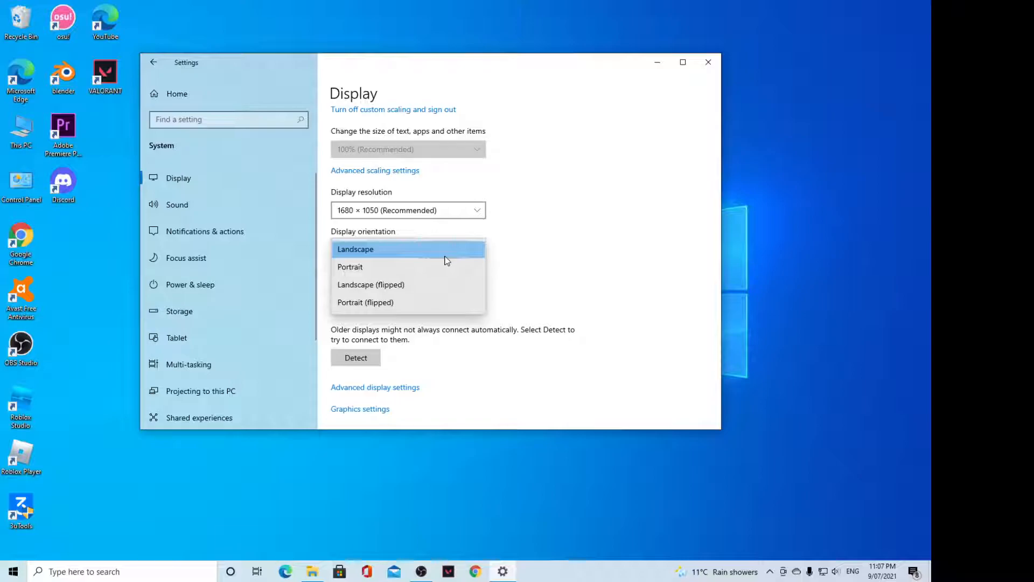
{"action": "mouse_move", "coordinate": [537, 164]}
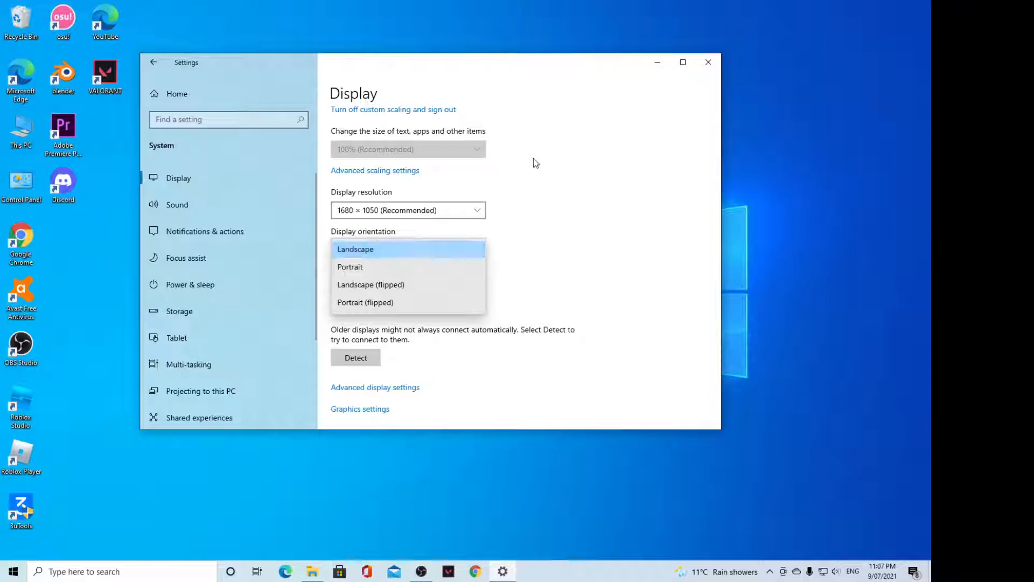
{"action": "mouse_move", "coordinate": [707, 62]}
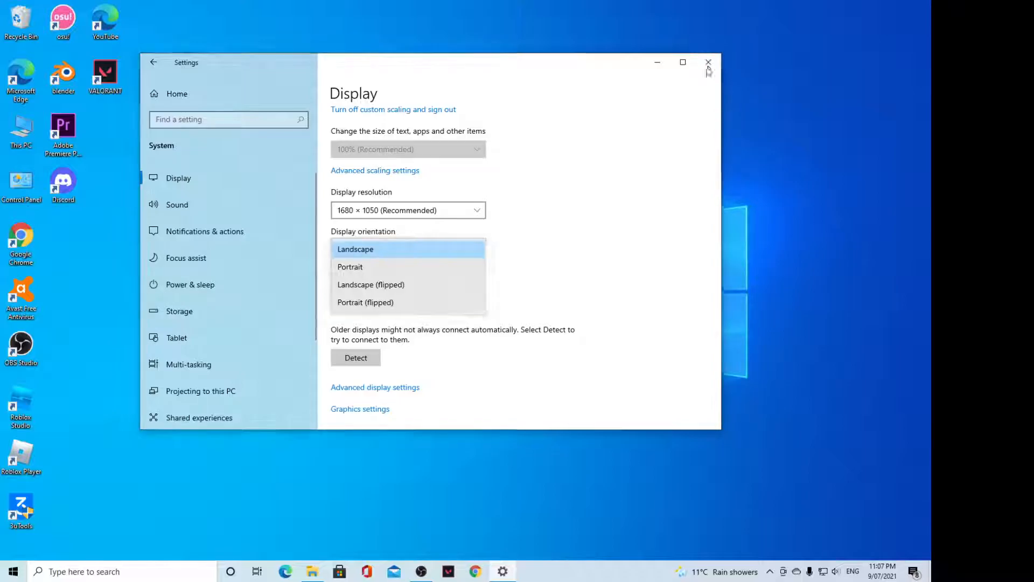
Close Settings and reopen it from the Start menu at its home page.
{"action": "left_click", "coordinate": [707, 63]}
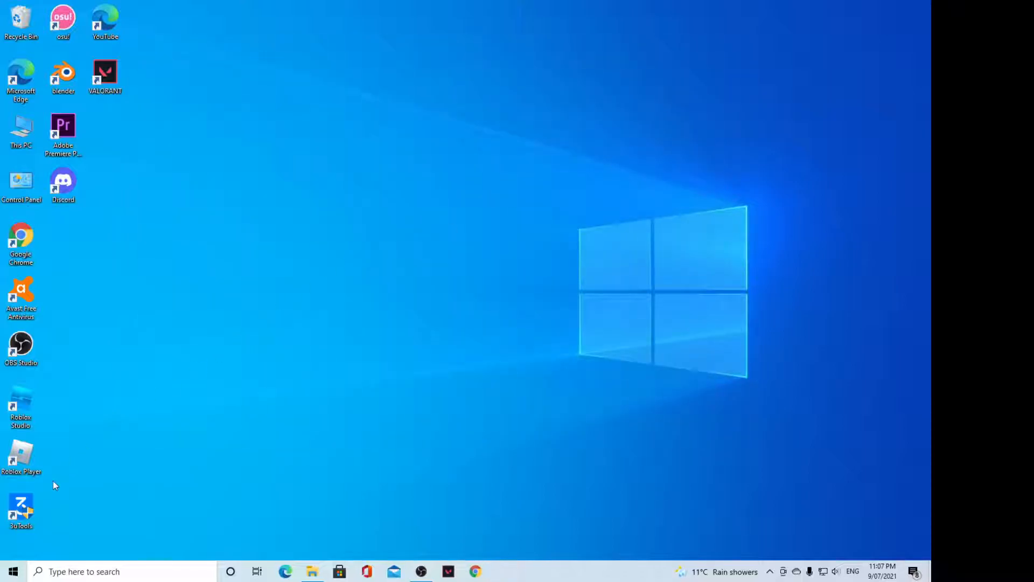
{"action": "left_click", "coordinate": [11, 572]}
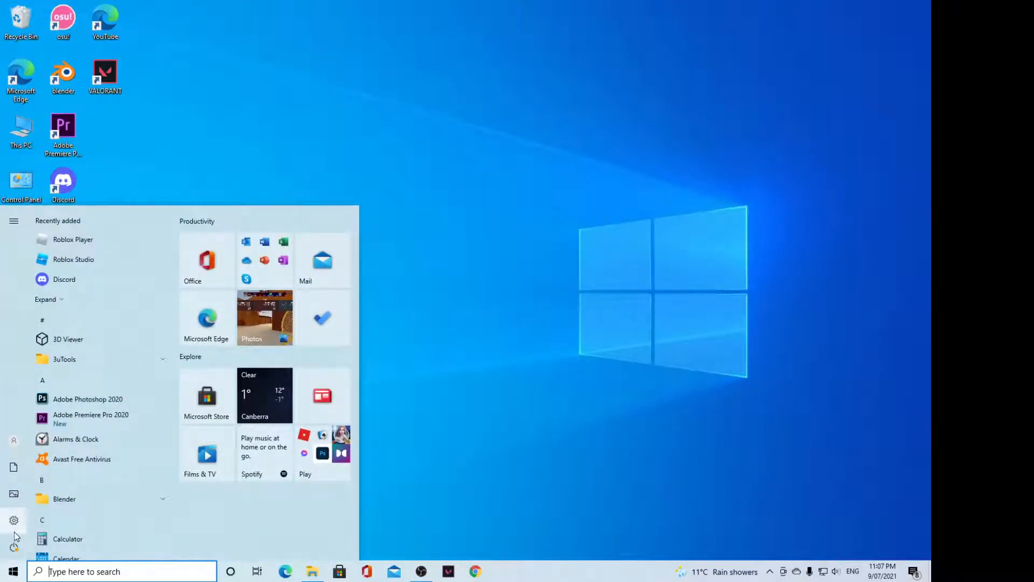
{"action": "left_click", "coordinate": [10, 521]}
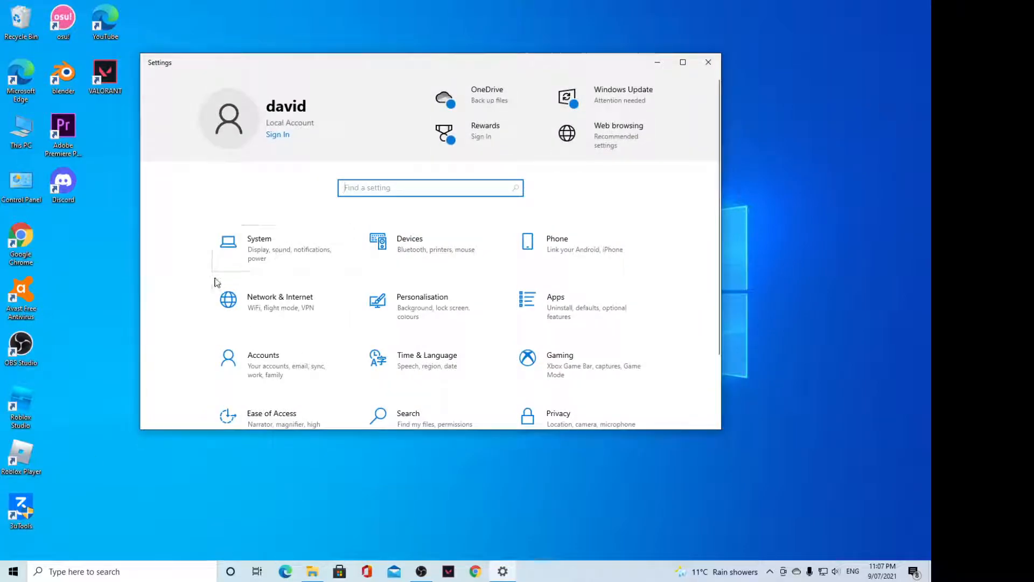
Go to System > Display and expand the Display orientation choices.
{"action": "left_click", "coordinate": [258, 244]}
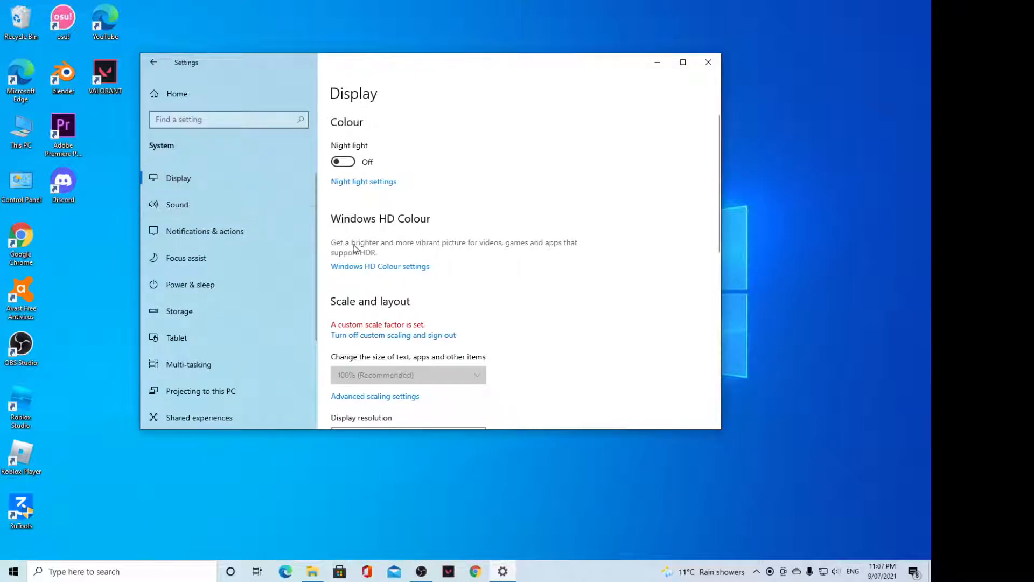
{"action": "scroll", "scroll_direction": "down", "scroll_amount": 3}
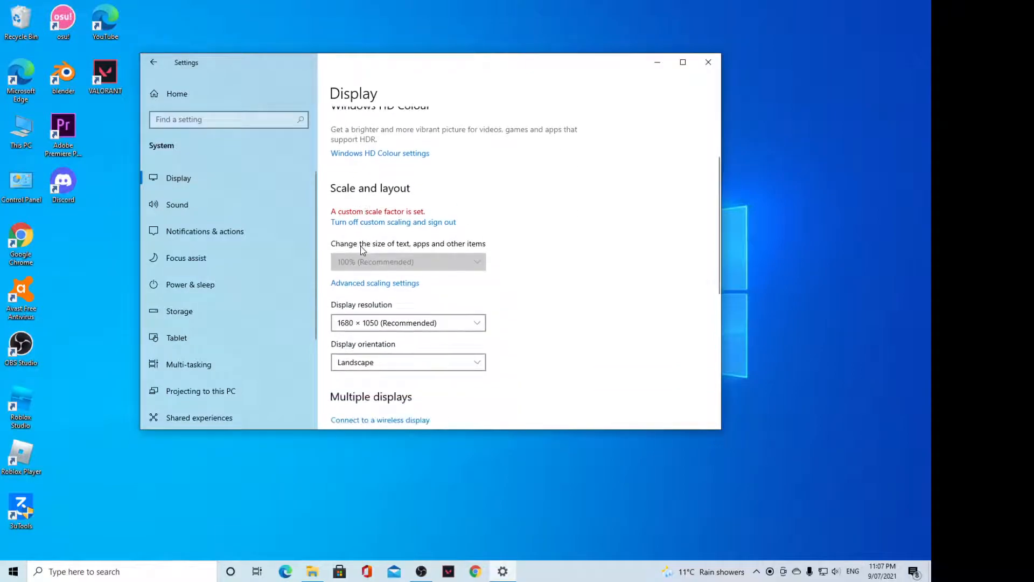
{"action": "scroll", "scroll_direction": "down", "scroll_amount": 3}
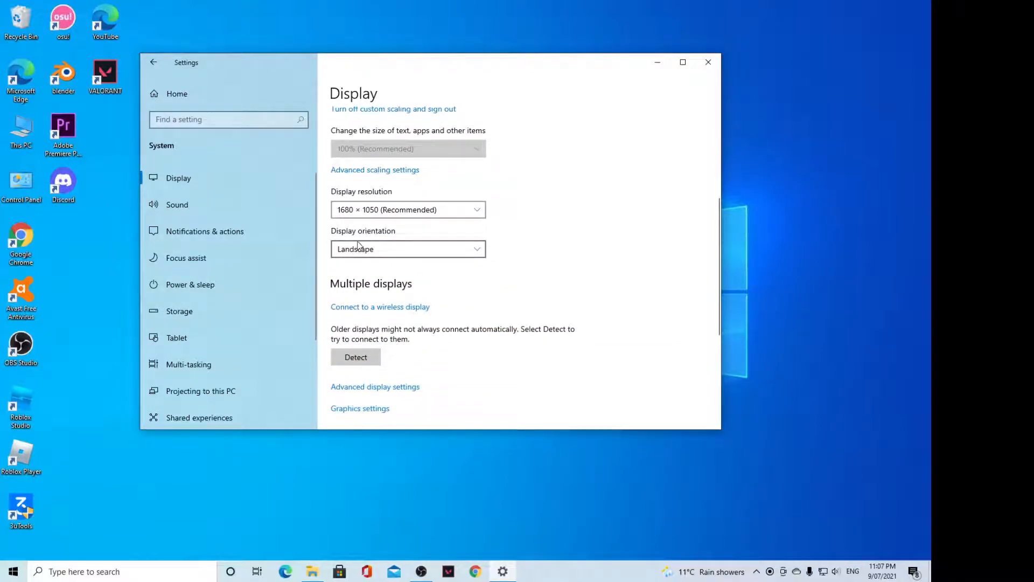
{"action": "mouse_move", "coordinate": [381, 250]}
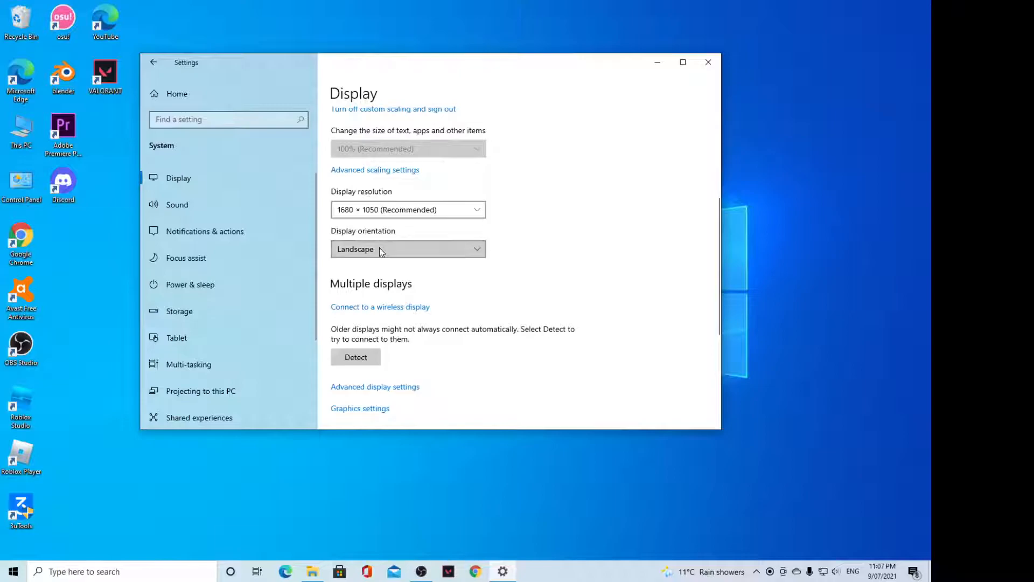
{"action": "left_click", "coordinate": [409, 249]}
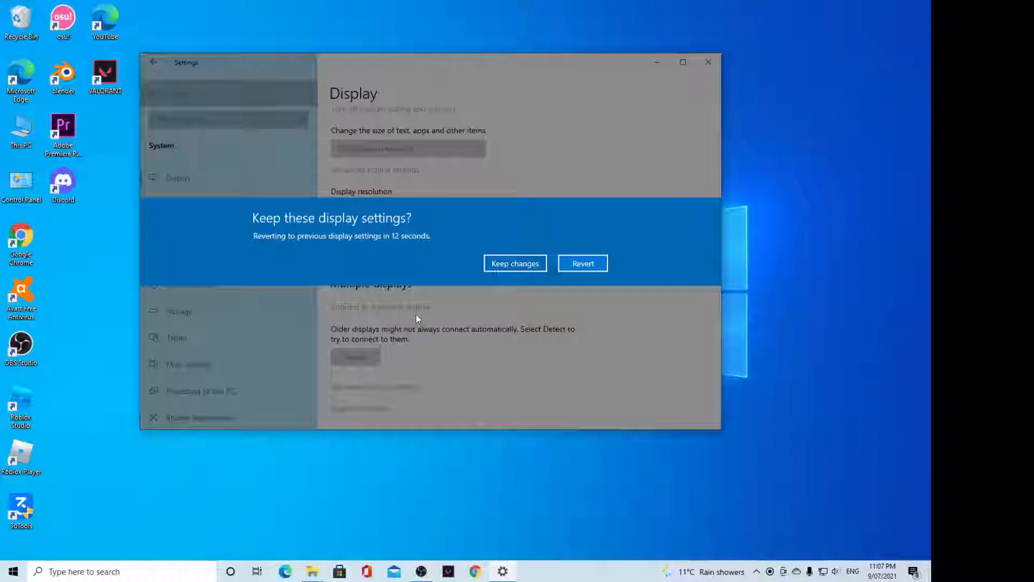
{"action": "mouse_move", "coordinate": [454, 315]}
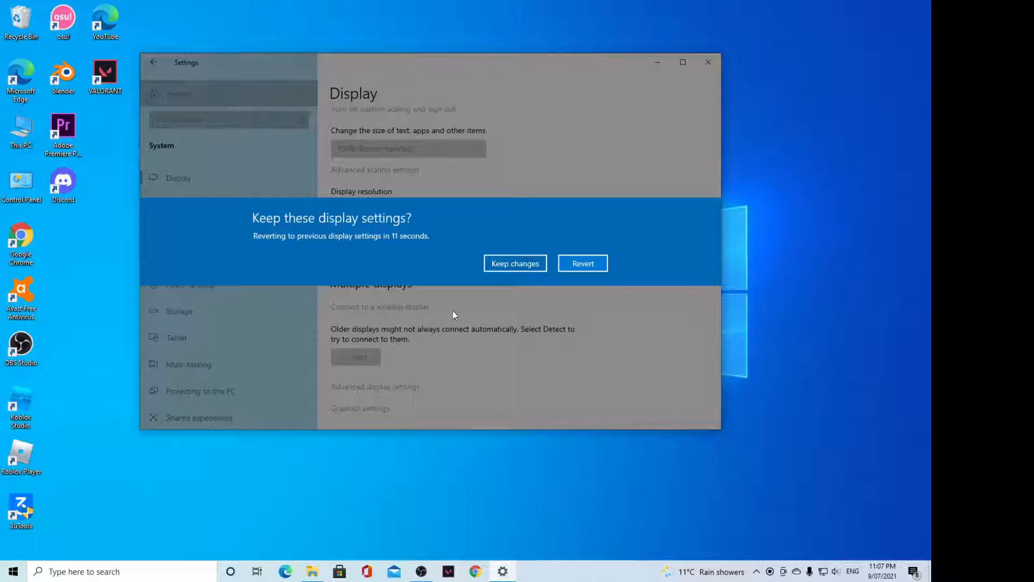
{"action": "mouse_move", "coordinate": [567, 263]}
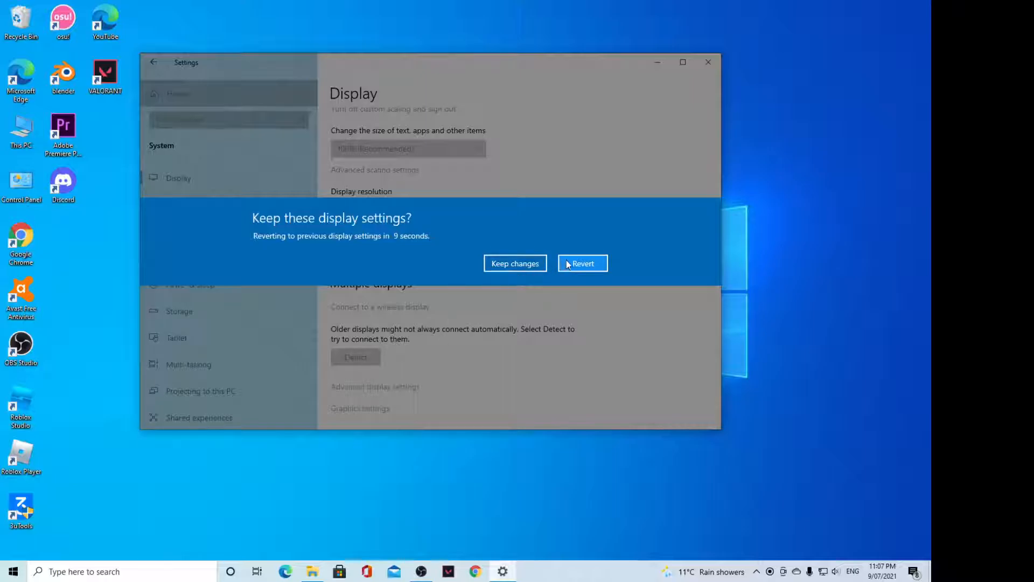
Revert the tried orientation so the display stays Landscape.
{"action": "left_click", "coordinate": [583, 263]}
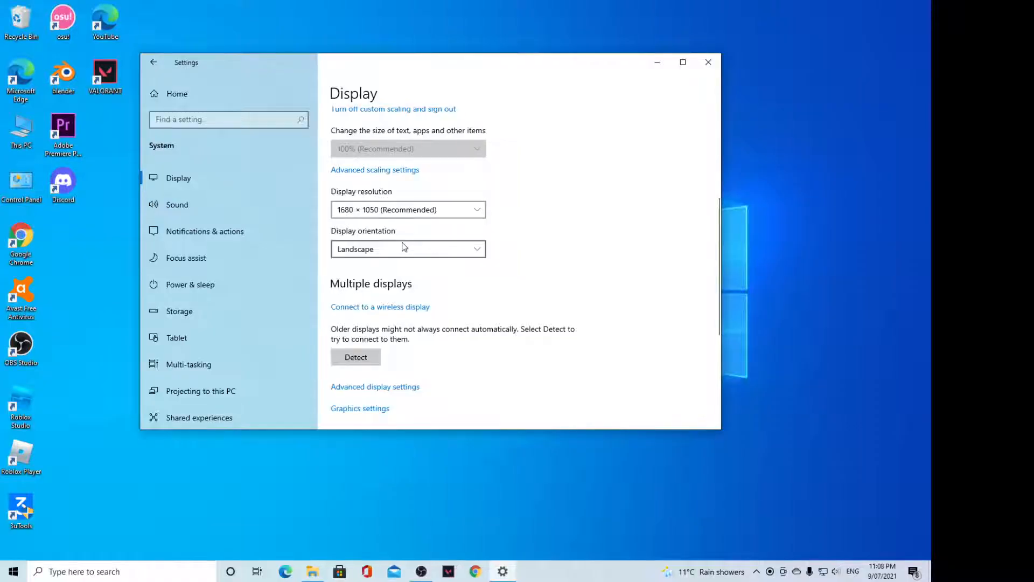
Set the display orientation to Portrait, then revert it back to Landscape.
{"action": "left_click", "coordinate": [407, 248]}
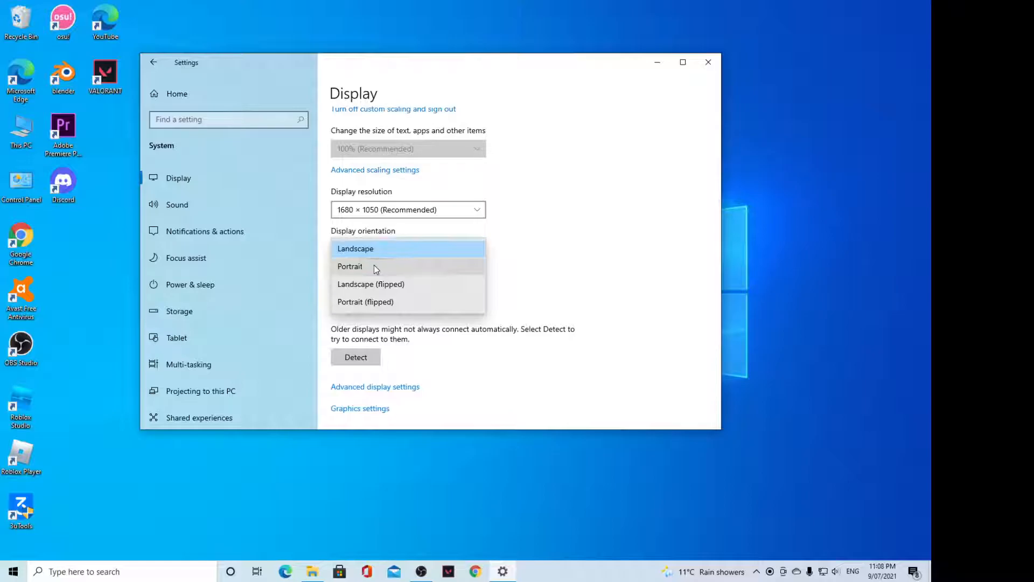
{"action": "left_click", "coordinate": [349, 266]}
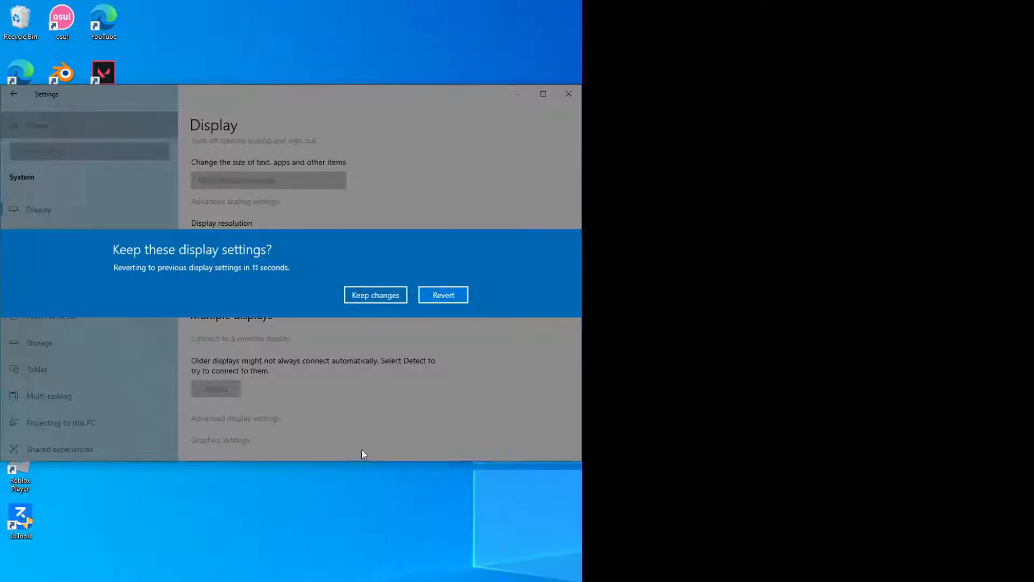
{"action": "mouse_move", "coordinate": [483, 267]}
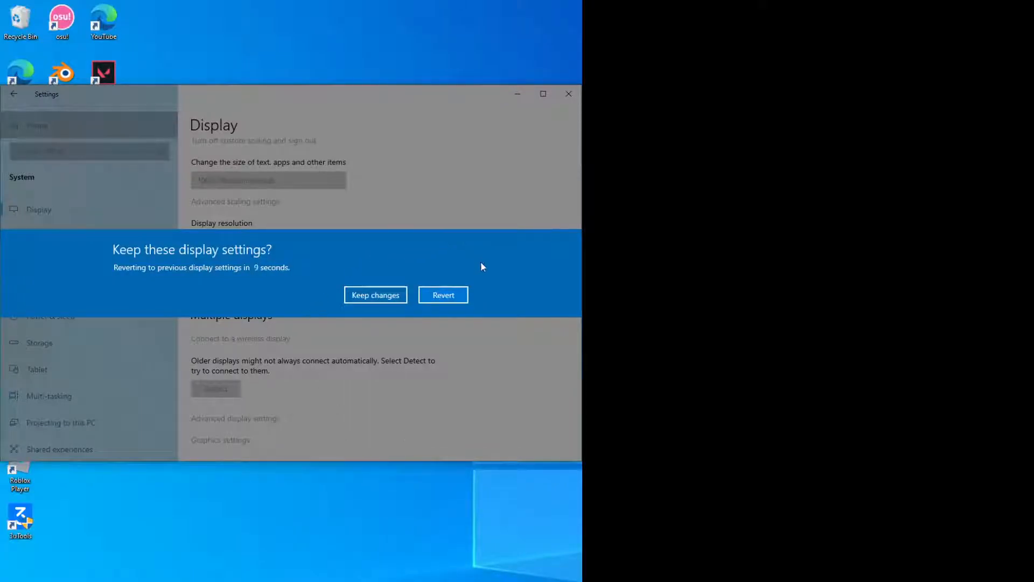
{"action": "mouse_move", "coordinate": [474, 297]}
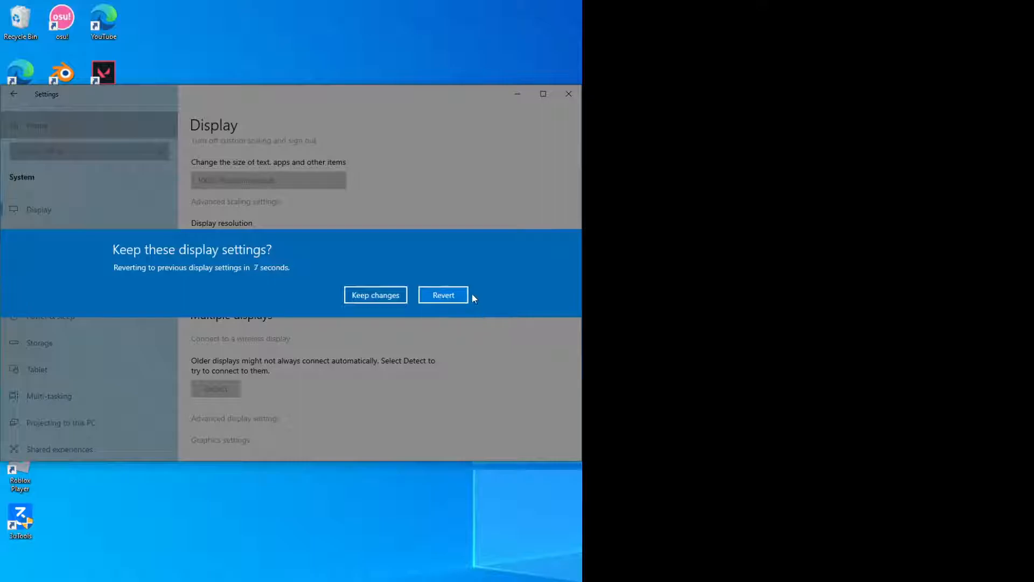
{"action": "left_click", "coordinate": [375, 295]}
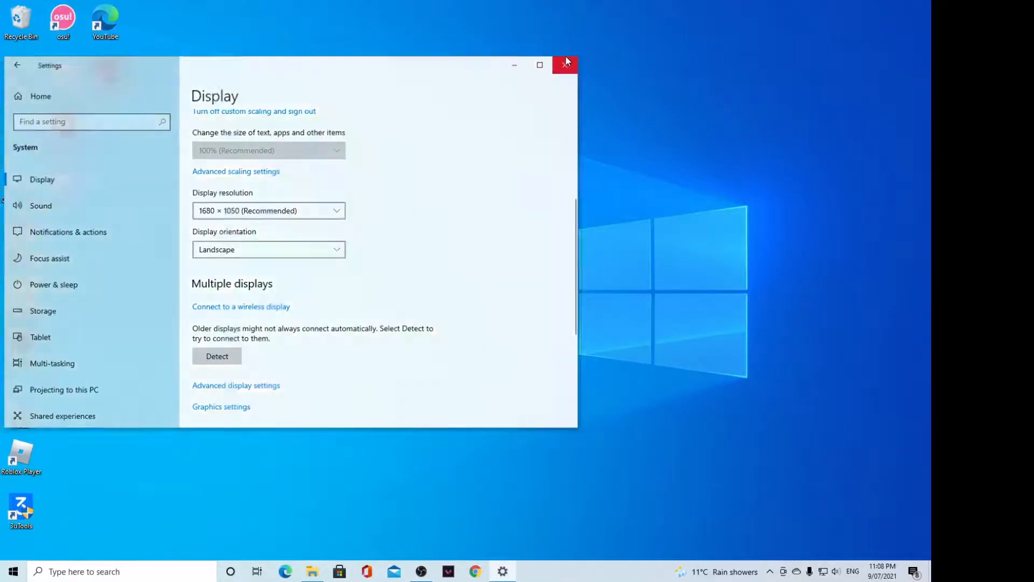
Close the Settings window, leaving the desktop in Landscape orientation.
{"action": "left_click", "coordinate": [565, 65]}
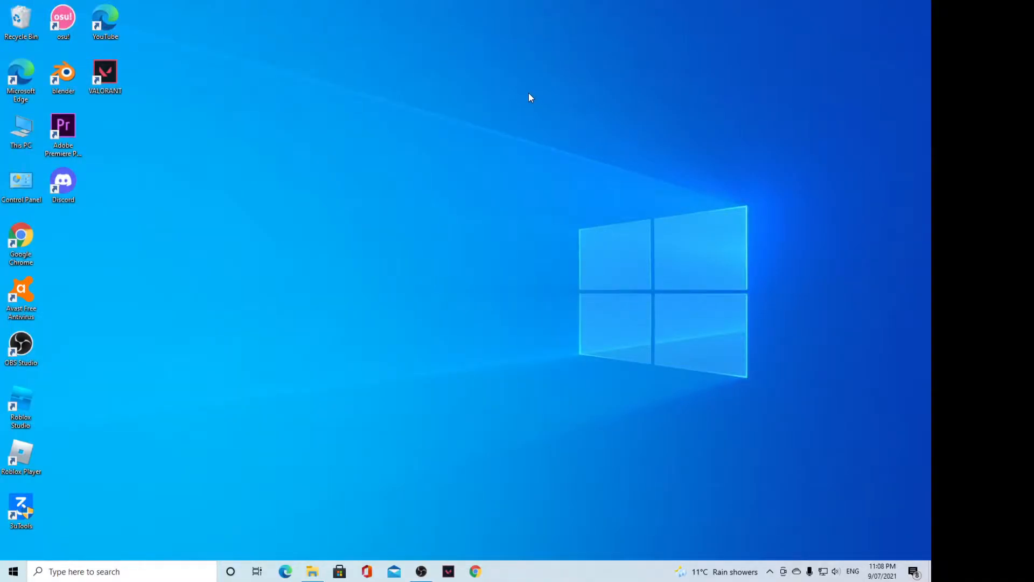